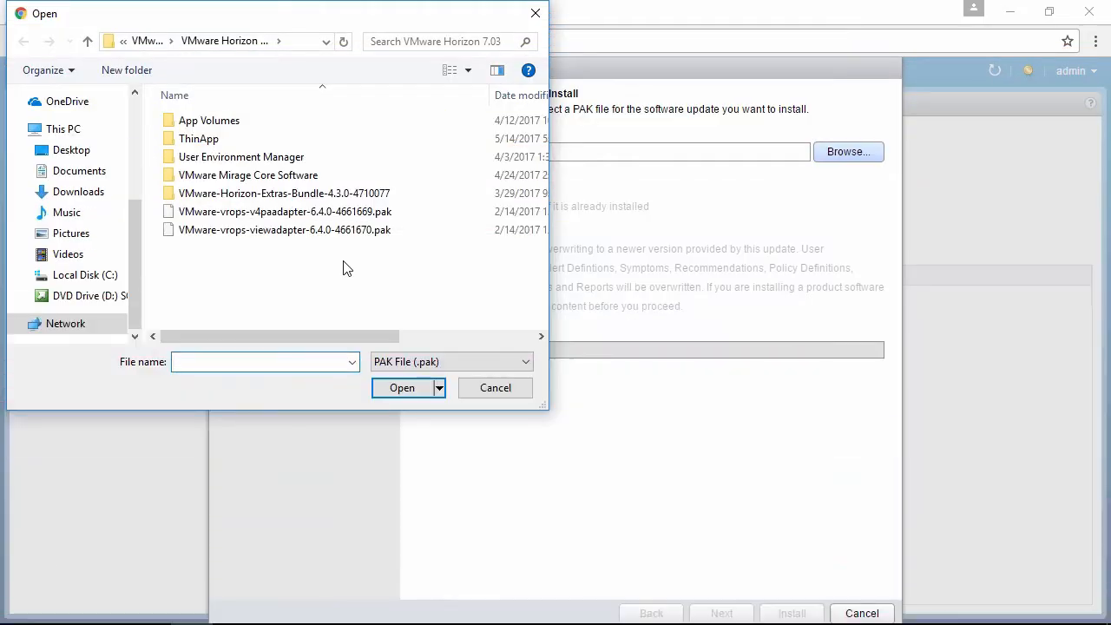
- Pick VMware-vrops-viewadapter-6.4.0-4661670.pak as the PAK file to upload
click(284, 229)
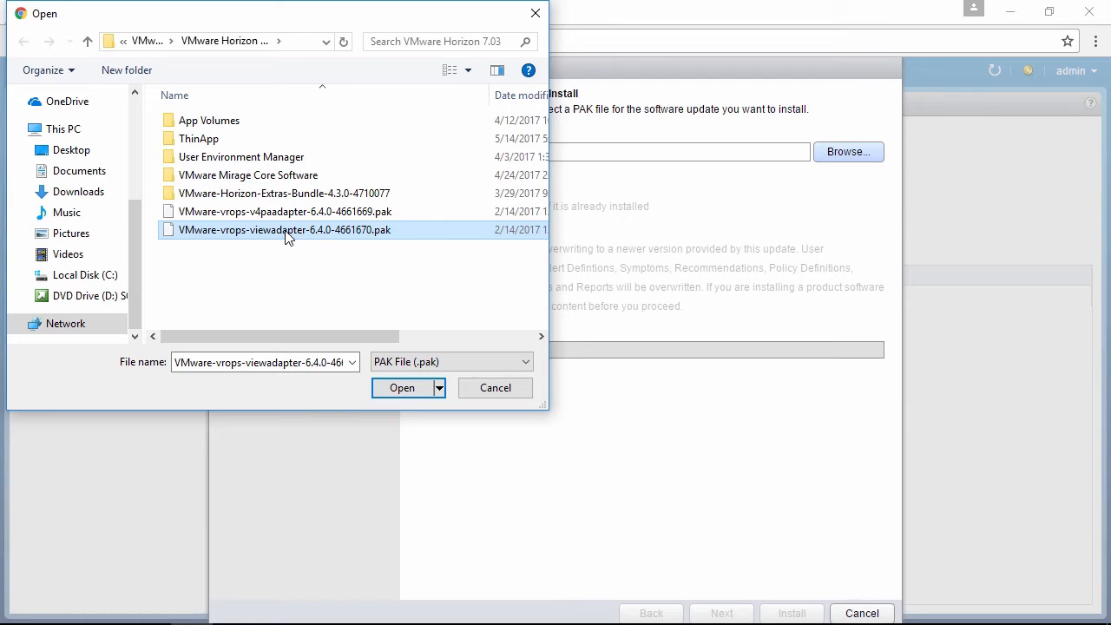
click(402, 388)
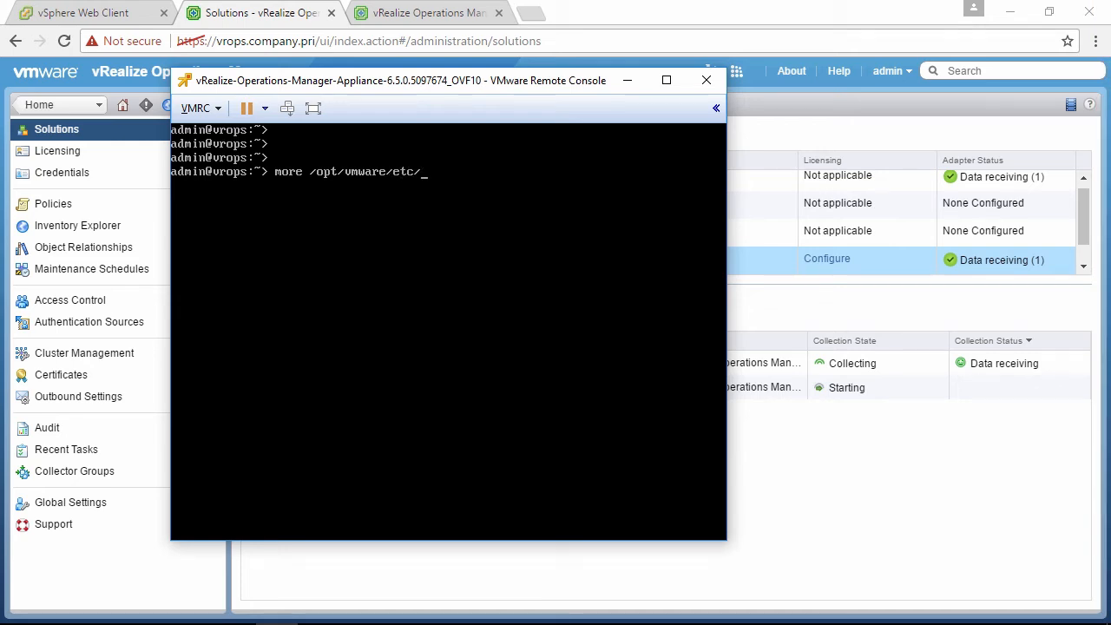
- Enter the command 'more /opt/vmware/etc/vmware-vcops-firewall.conf' at the console prompt
text(vmware-vcop)
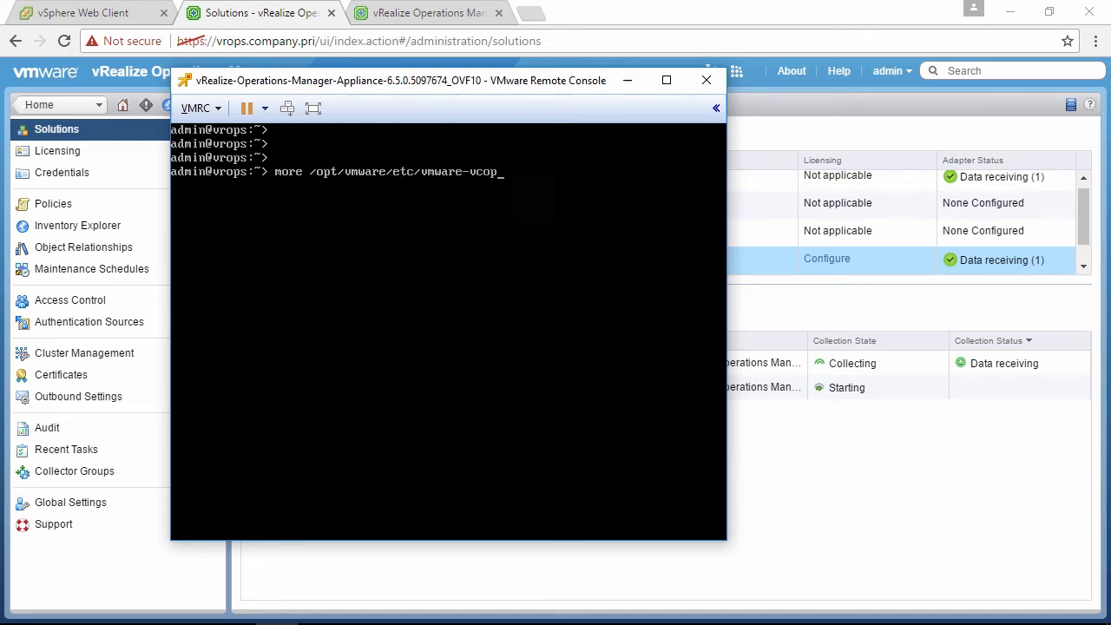
text(s-firewall.conf)
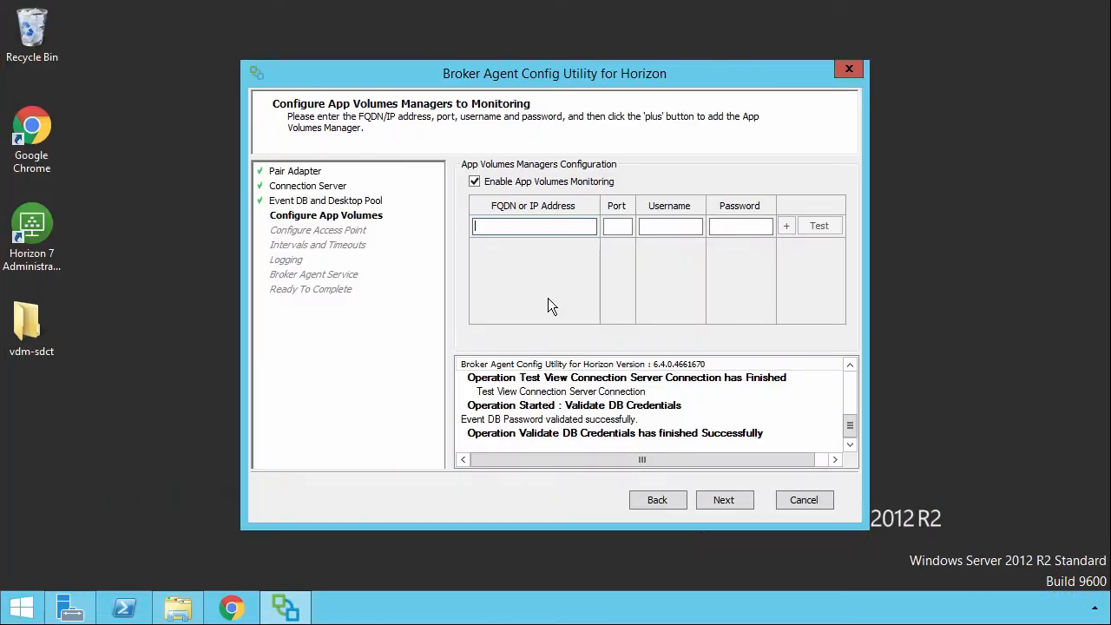
- Add App Volumes Manager composer1.company.pri on port 80
text(composer1.company.pri)
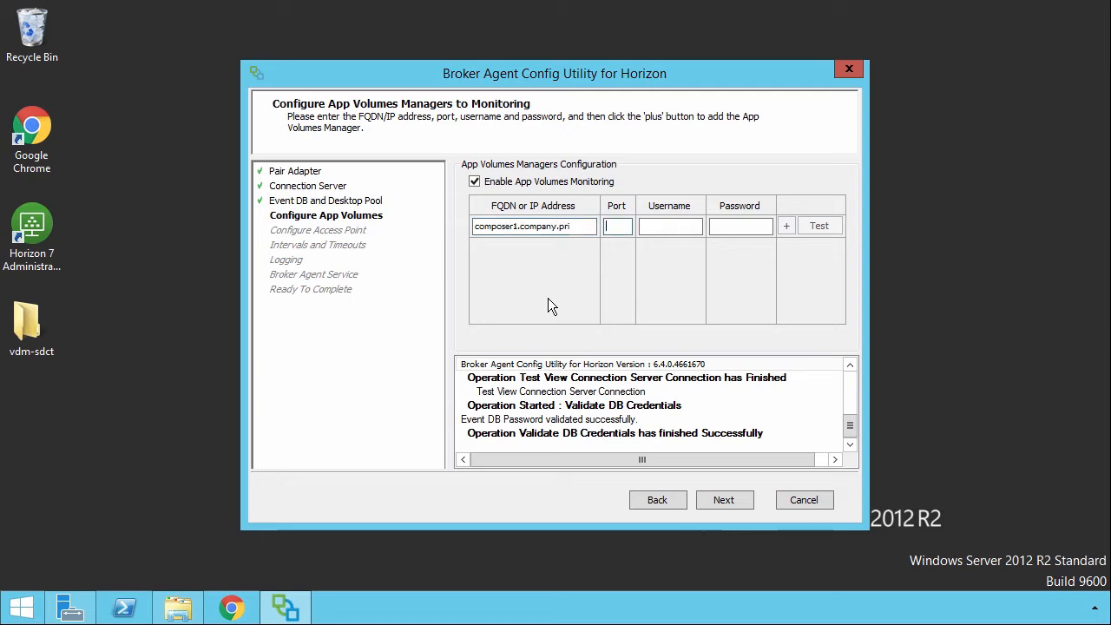
text(80)
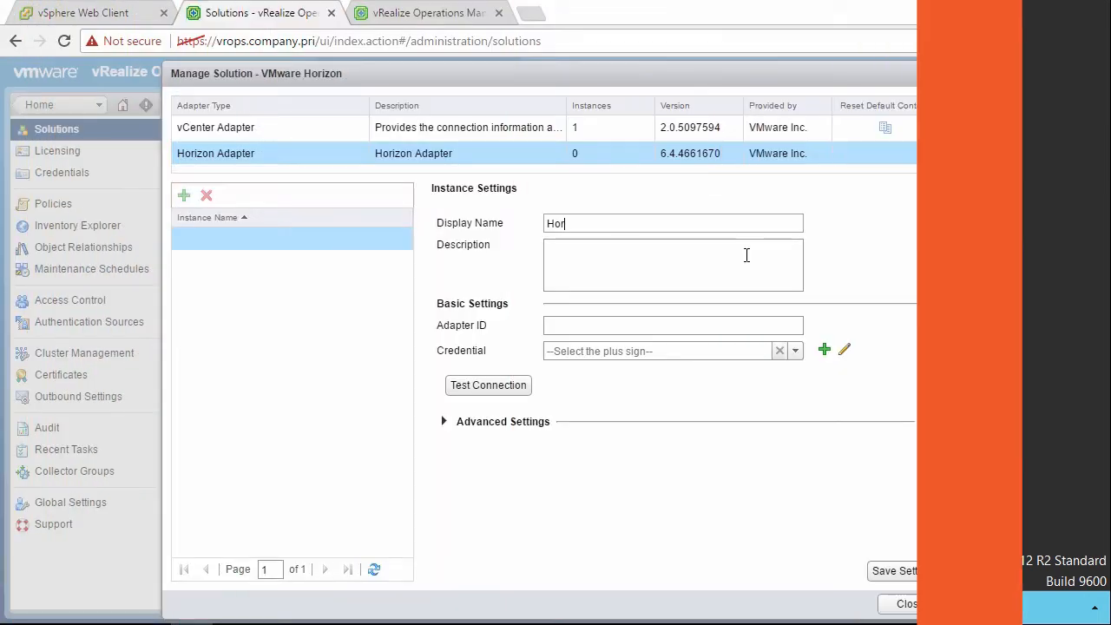
- Name the adapter instance Horizon and start a new credential named Horizon
text(Horizon)
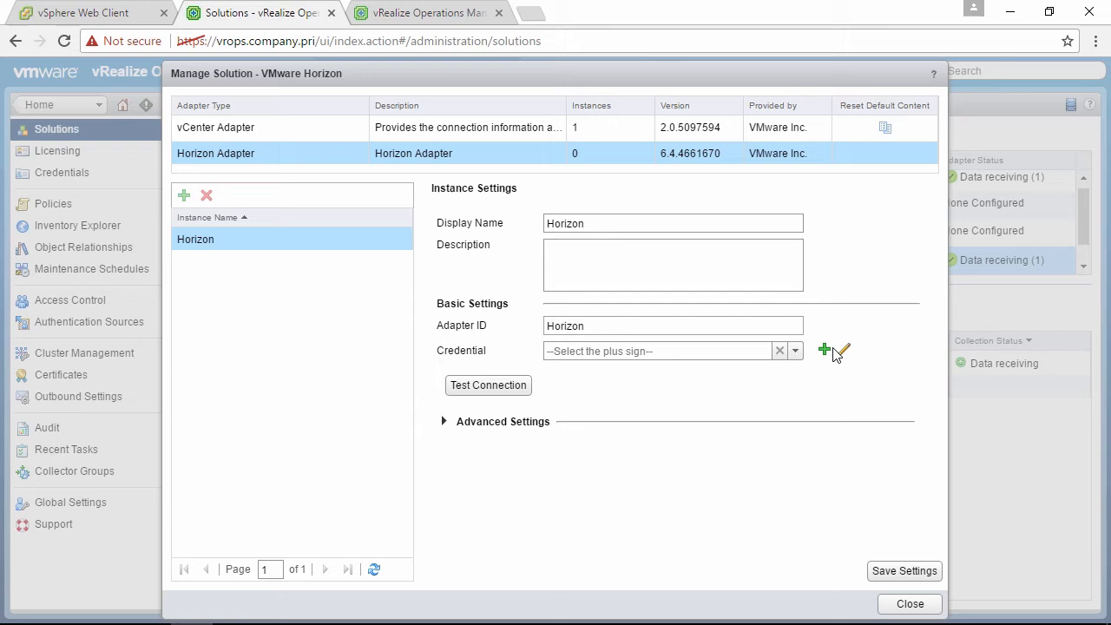
click(823, 350)
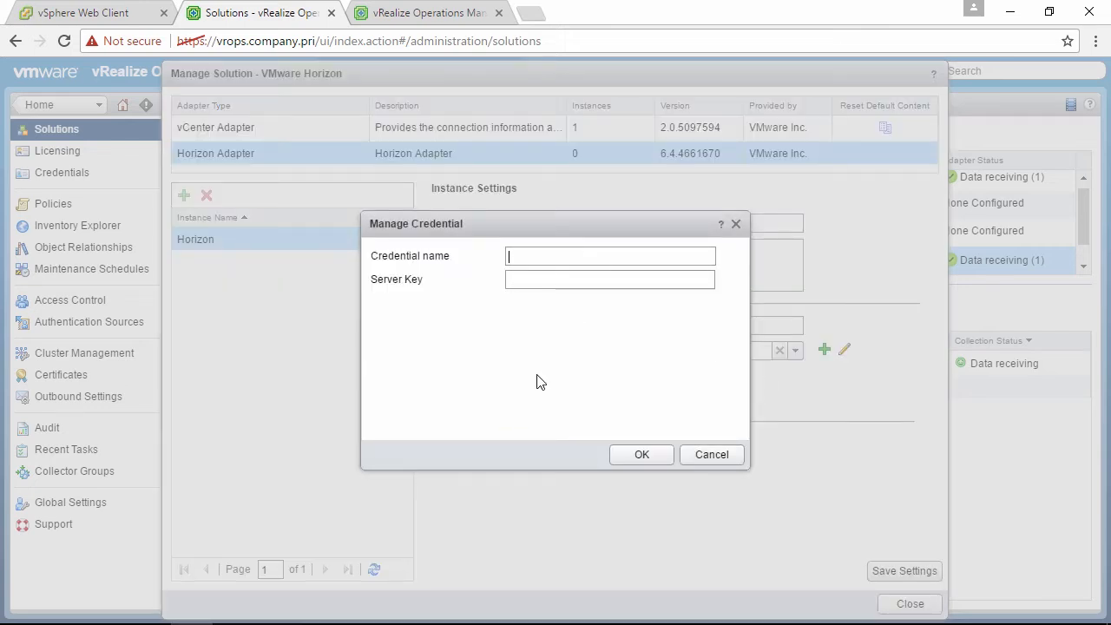
text(Horizon)
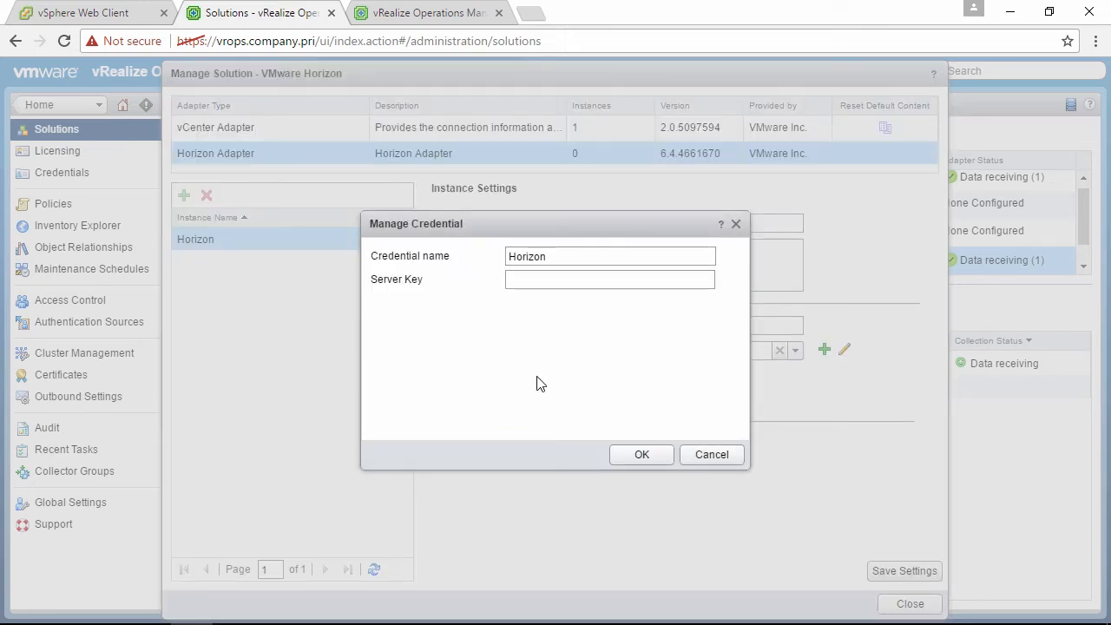